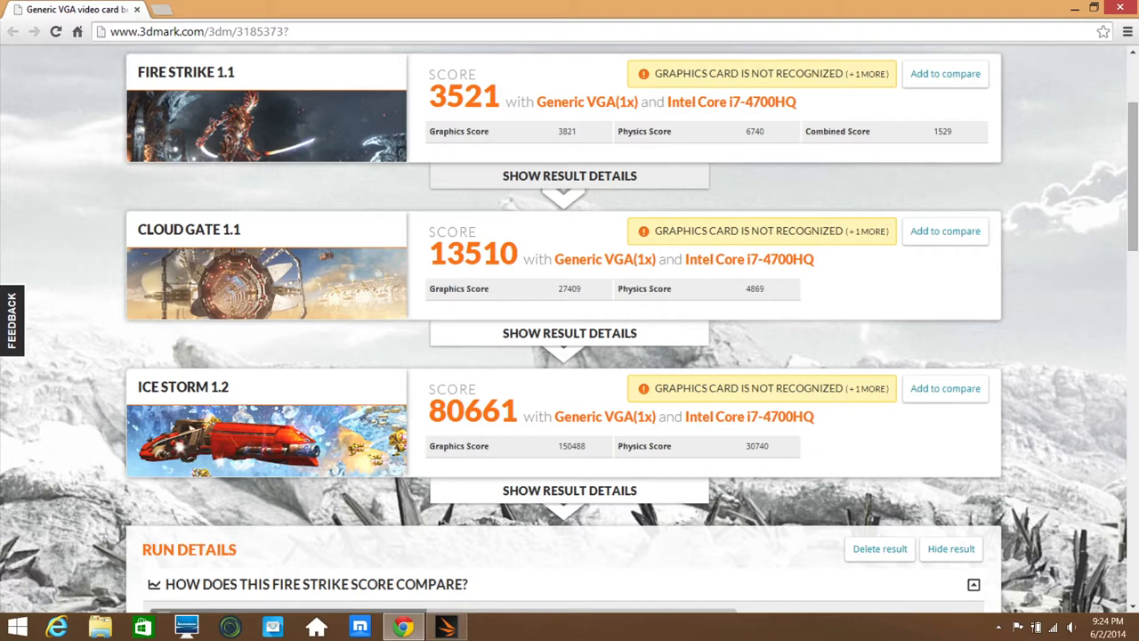
click(509, 625)
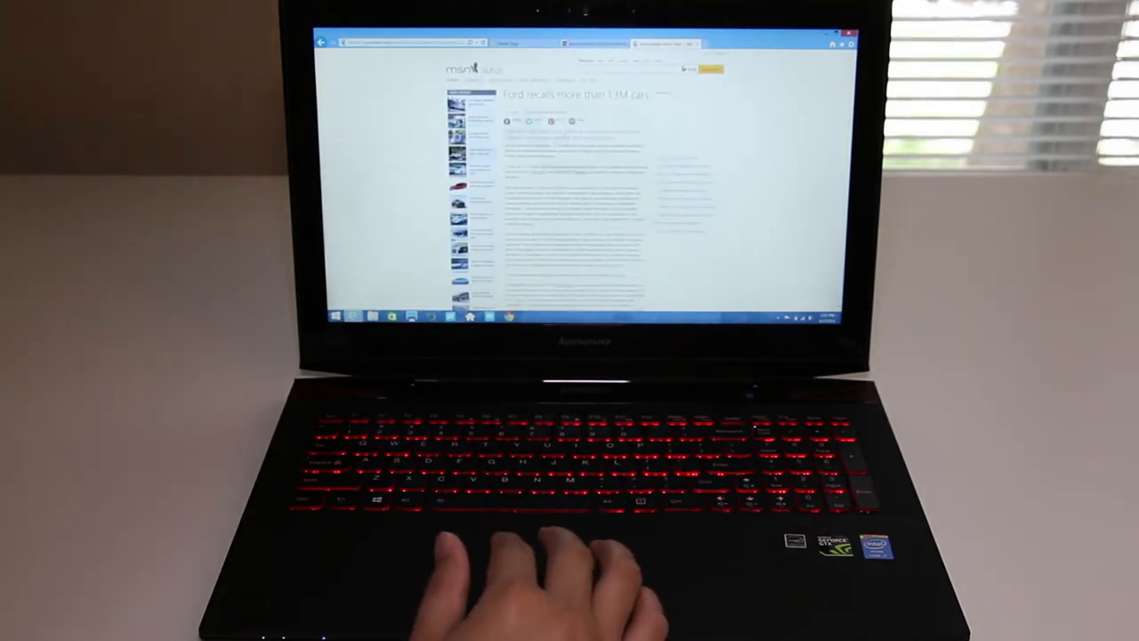
scroll(down, 3)
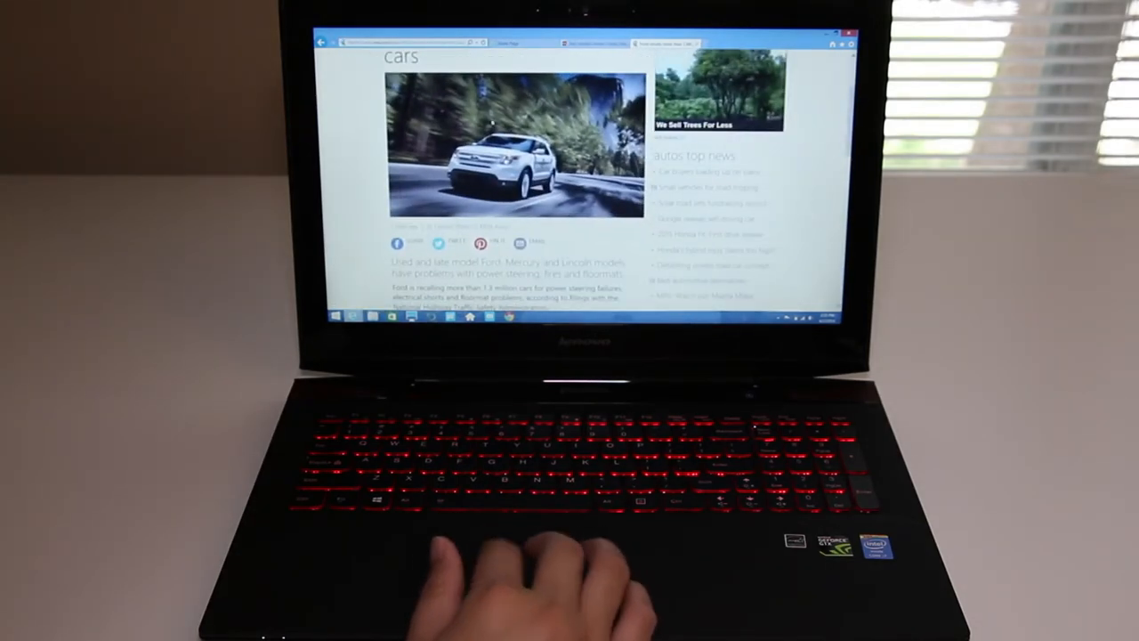